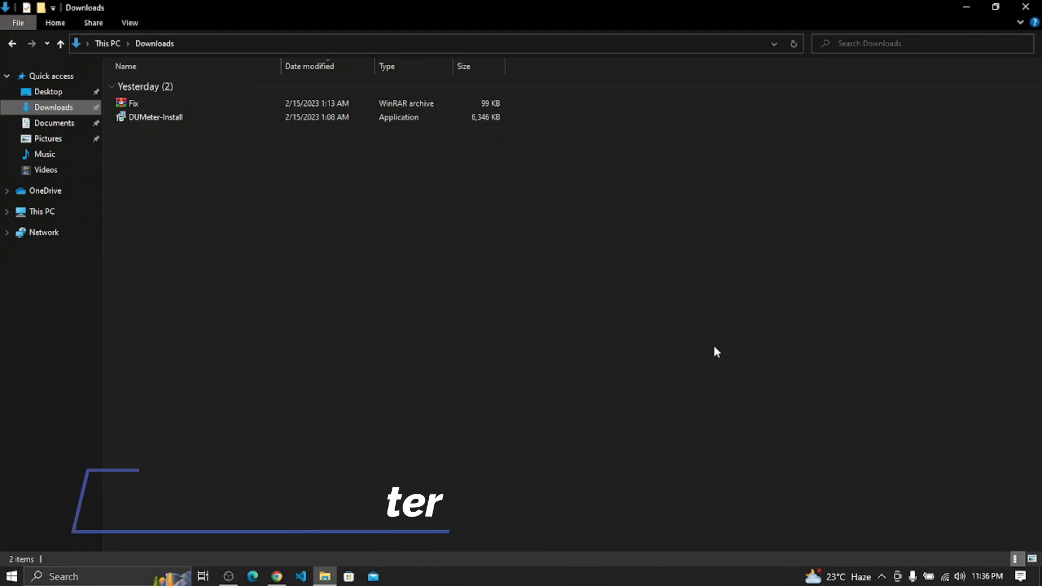
Run DUMeter-Install from Downloads in English and finish setup with Launch DU Meter checked.
{"action": "left_click", "coordinate": [155, 117]}
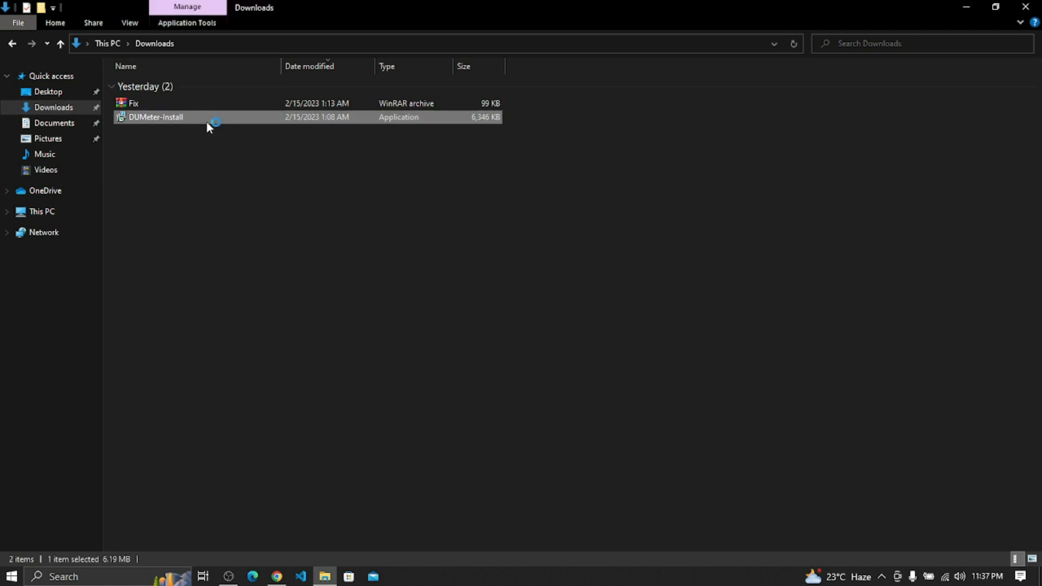
{"action": "double_click", "coordinate": [156, 117]}
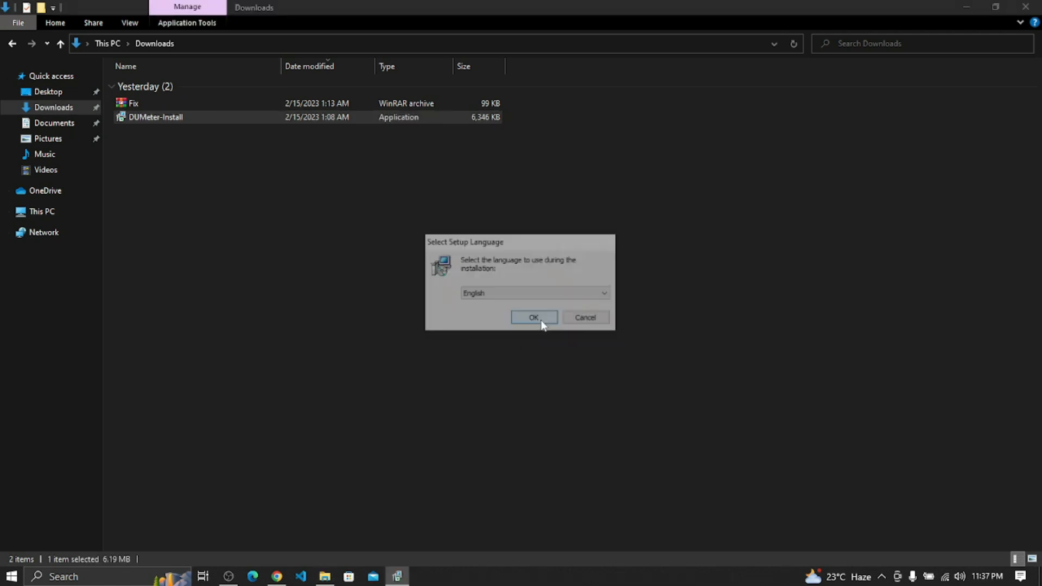
{"action": "left_click", "coordinate": [533, 317]}
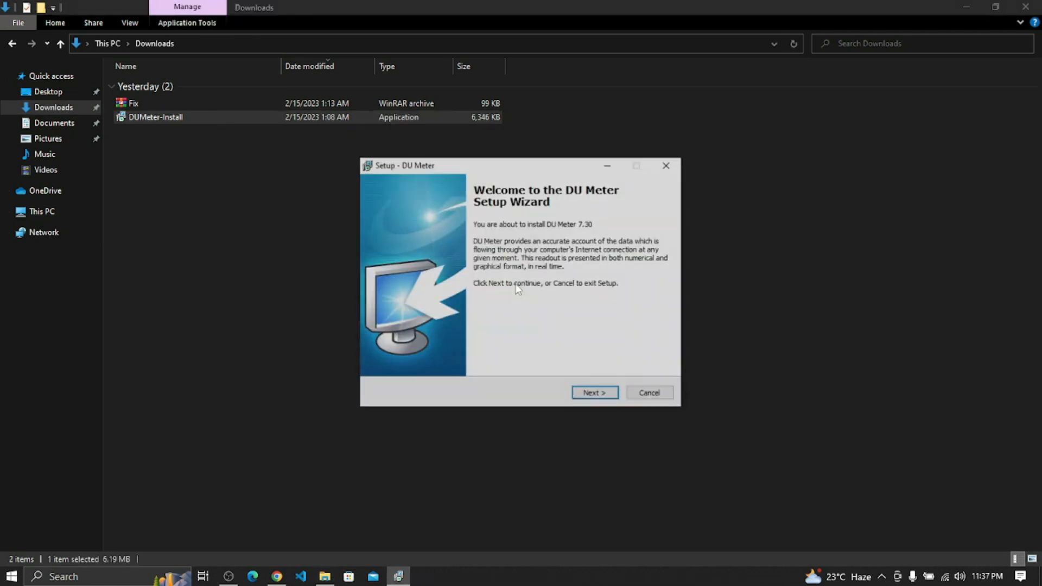
{"action": "left_click", "coordinate": [593, 393]}
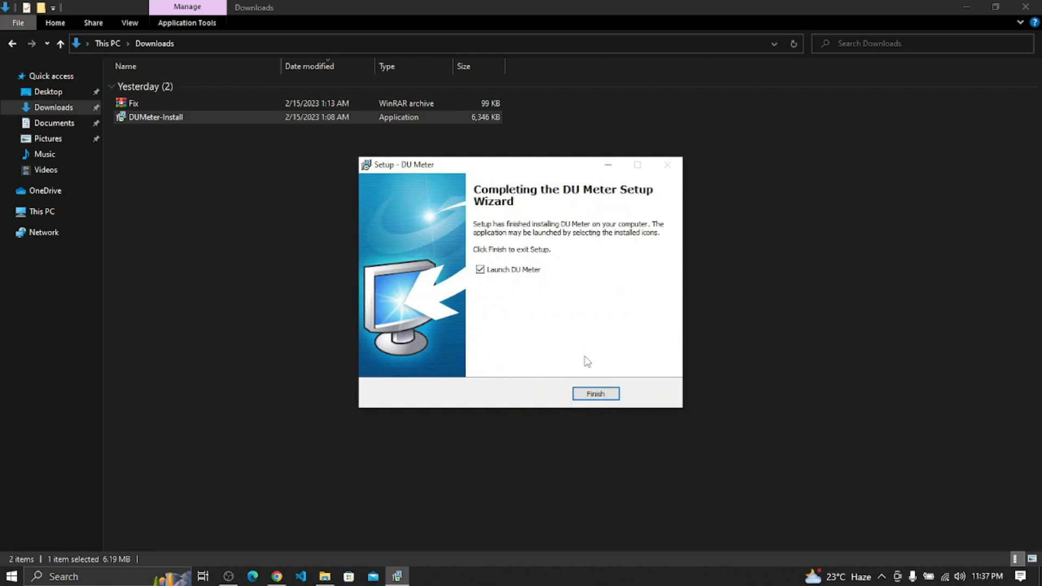
{"action": "mouse_move", "coordinate": [612, 281]}
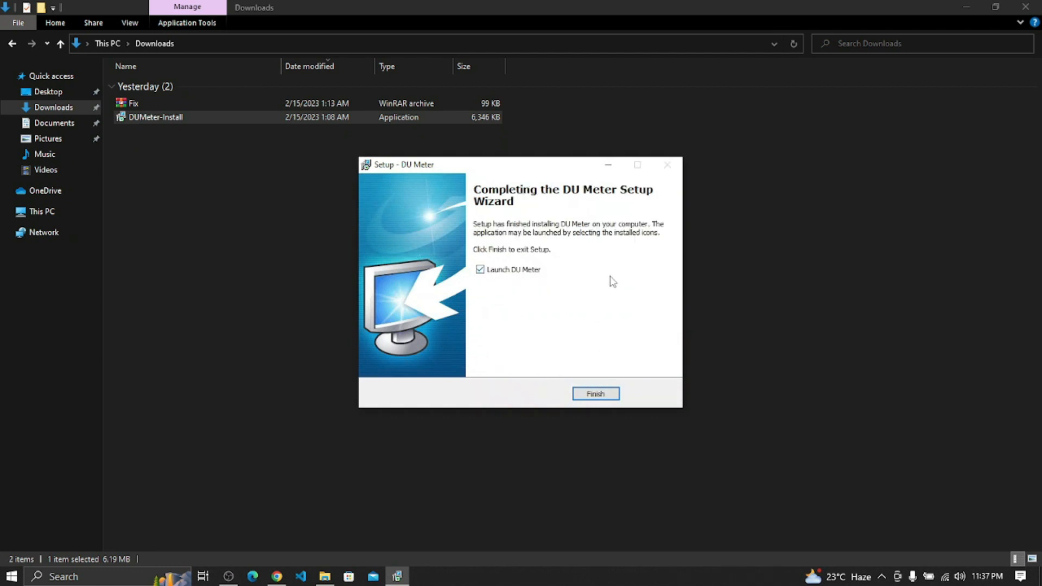
{"action": "left_click", "coordinate": [595, 394]}
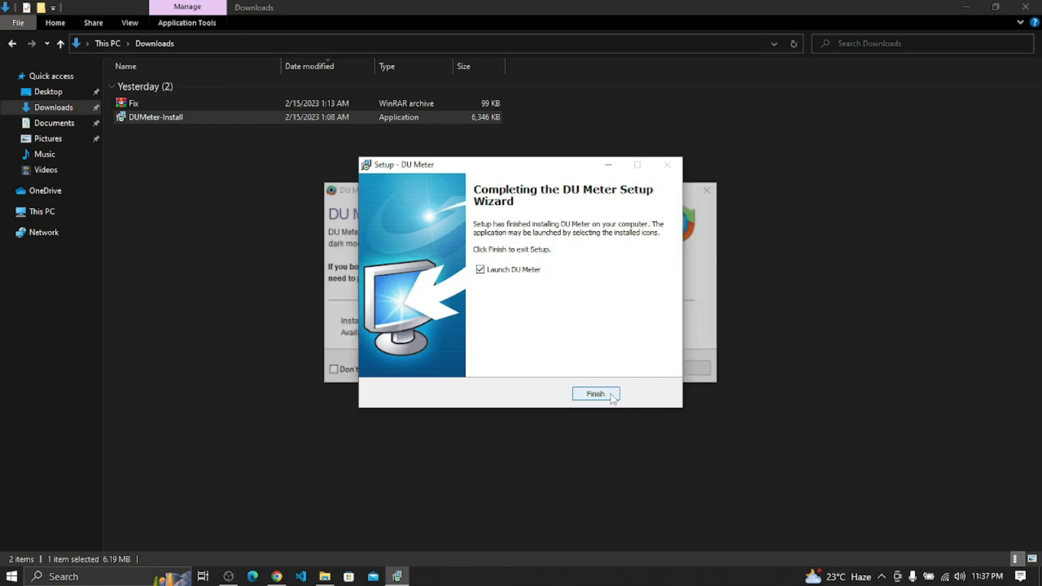
Close the 8.01 update notice, step through the welcome pages, and skip the dumeter.net account.
{"action": "left_click", "coordinate": [595, 393]}
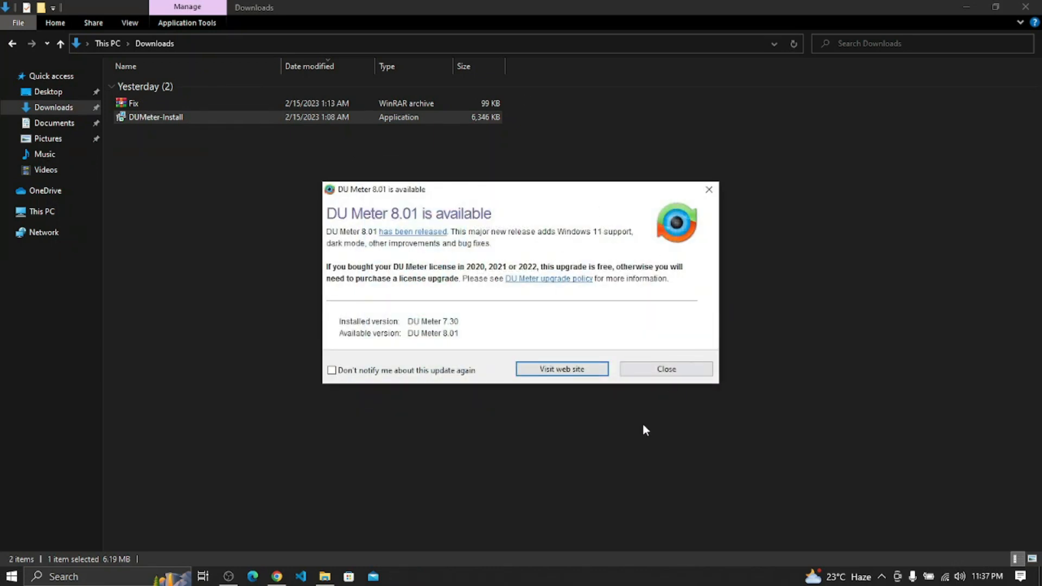
{"action": "mouse_move", "coordinate": [814, 447]}
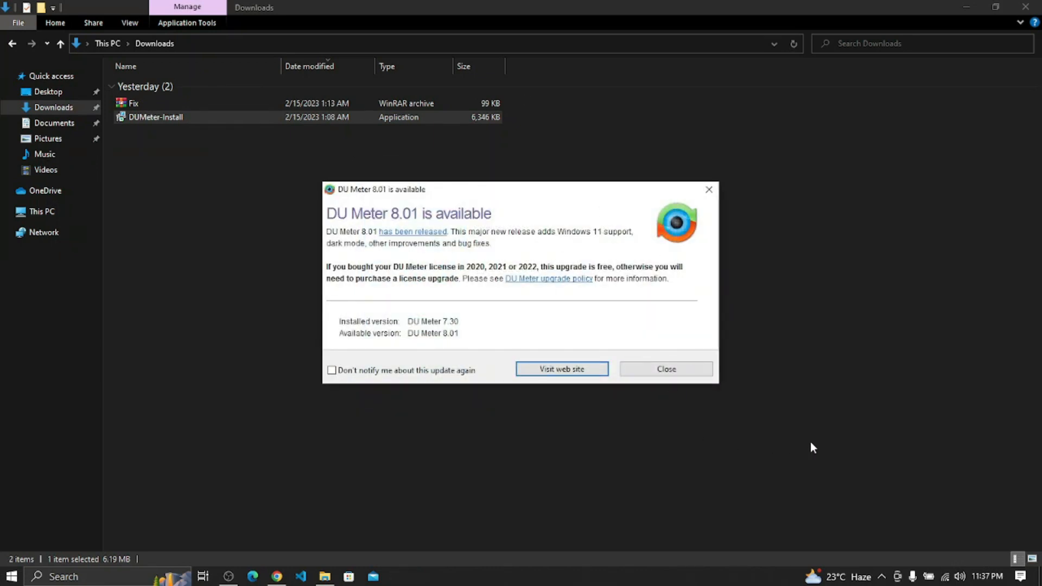
{"action": "left_click", "coordinate": [665, 369]}
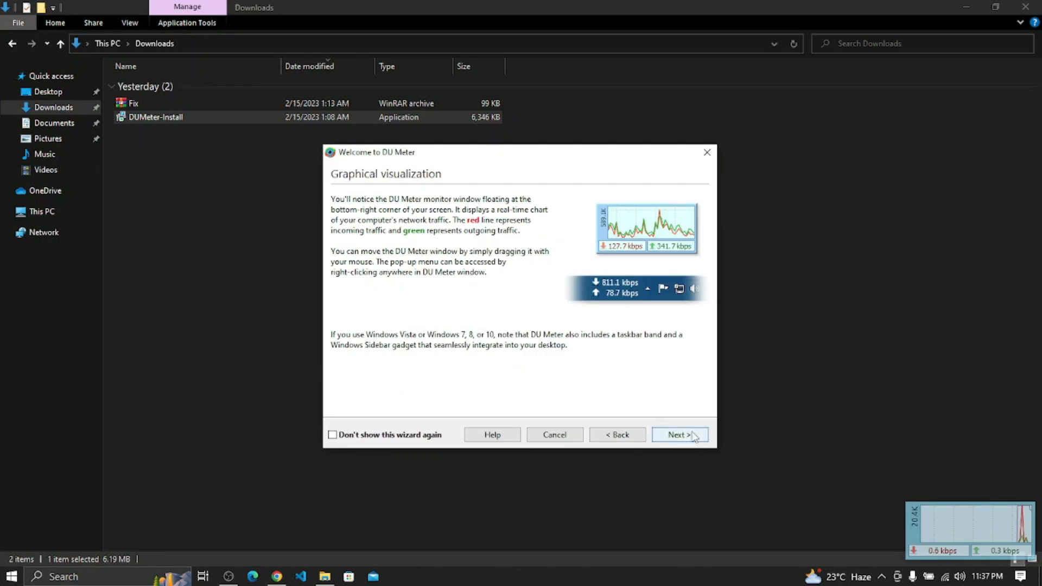
{"action": "mouse_move", "coordinate": [622, 255]}
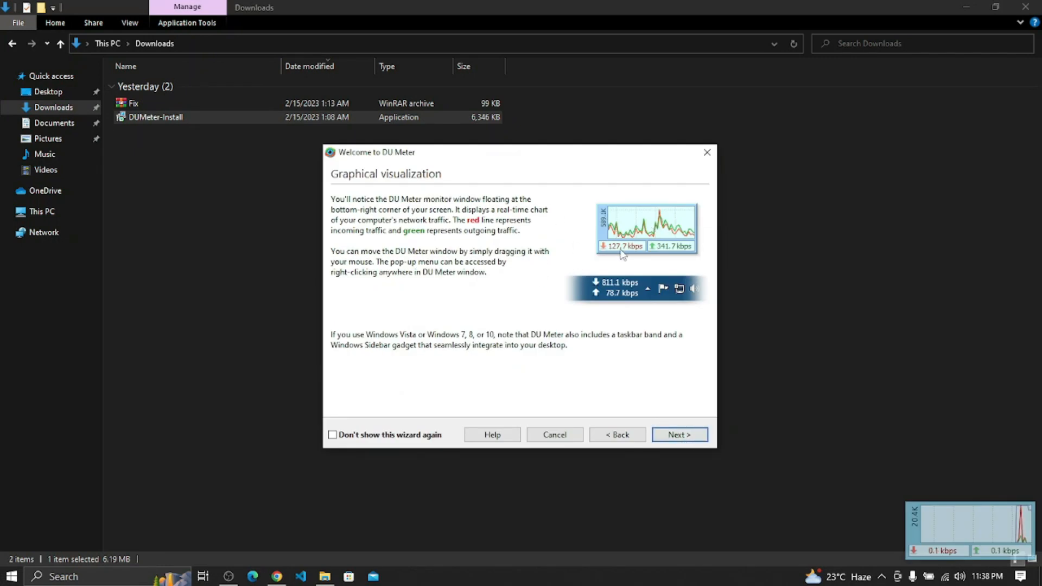
{"action": "mouse_move", "coordinate": [625, 293]}
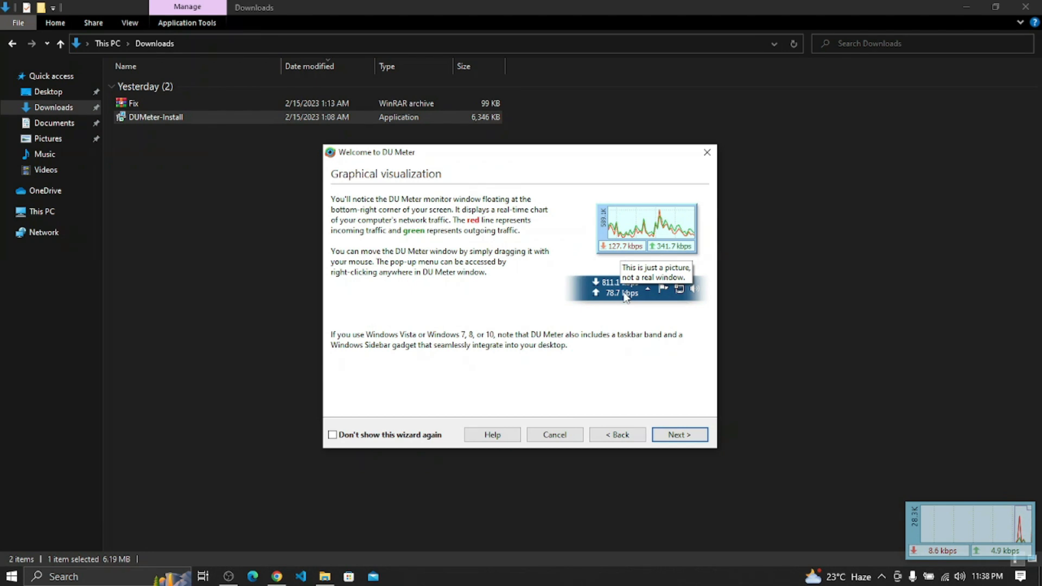
{"action": "mouse_move", "coordinate": [624, 289]}
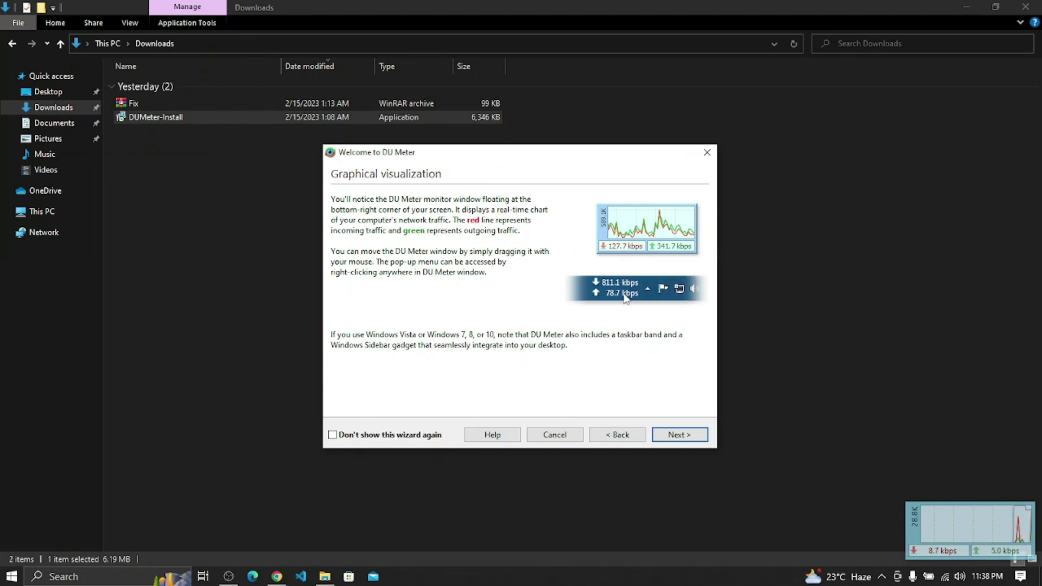
{"action": "mouse_move", "coordinate": [590, 366]}
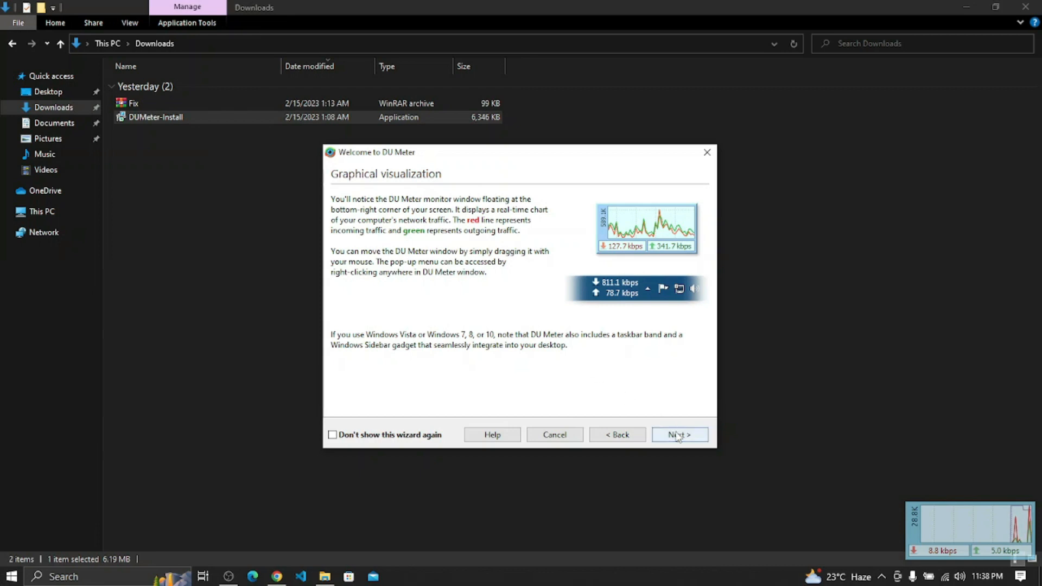
{"action": "left_click", "coordinate": [679, 434]}
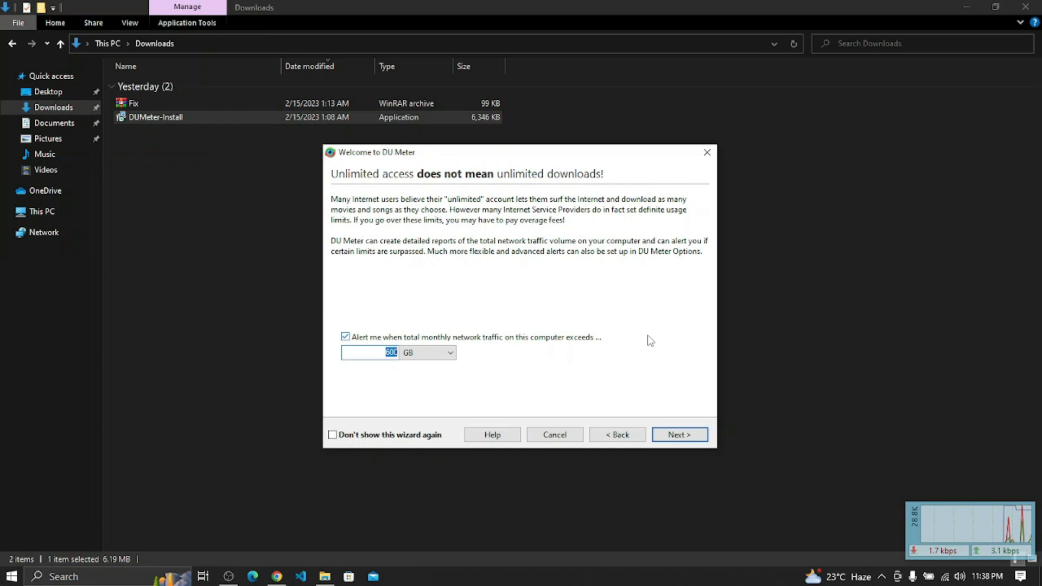
{"action": "left_click", "coordinate": [678, 434]}
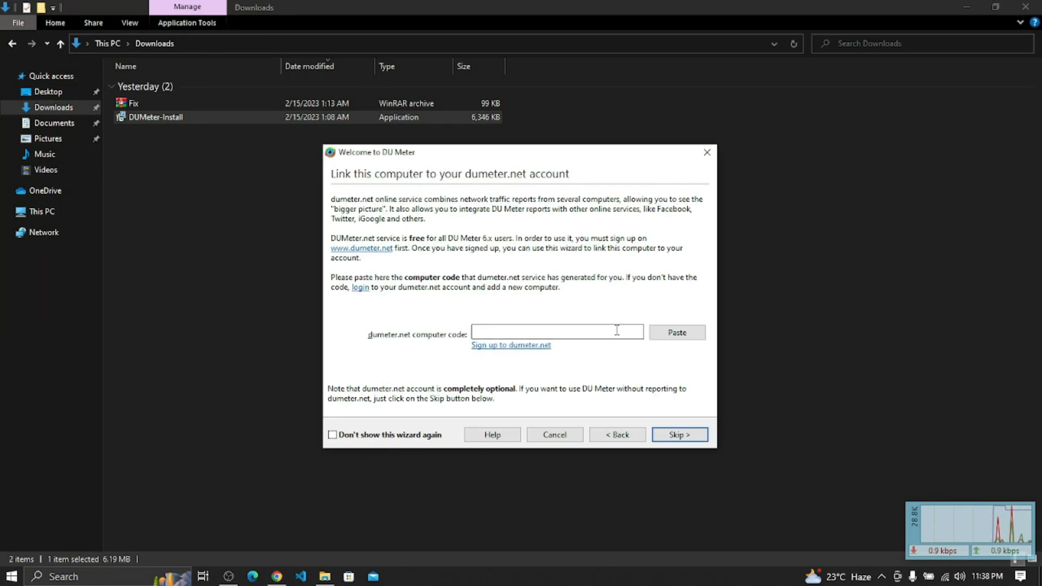
{"action": "left_click", "coordinate": [678, 434]}
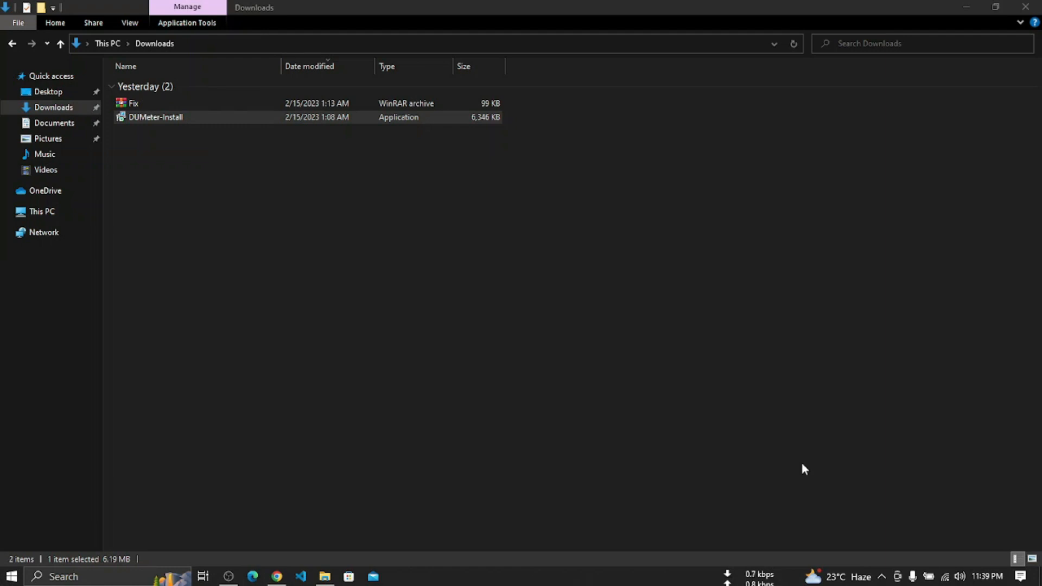
{"action": "mouse_move", "coordinate": [817, 468]}
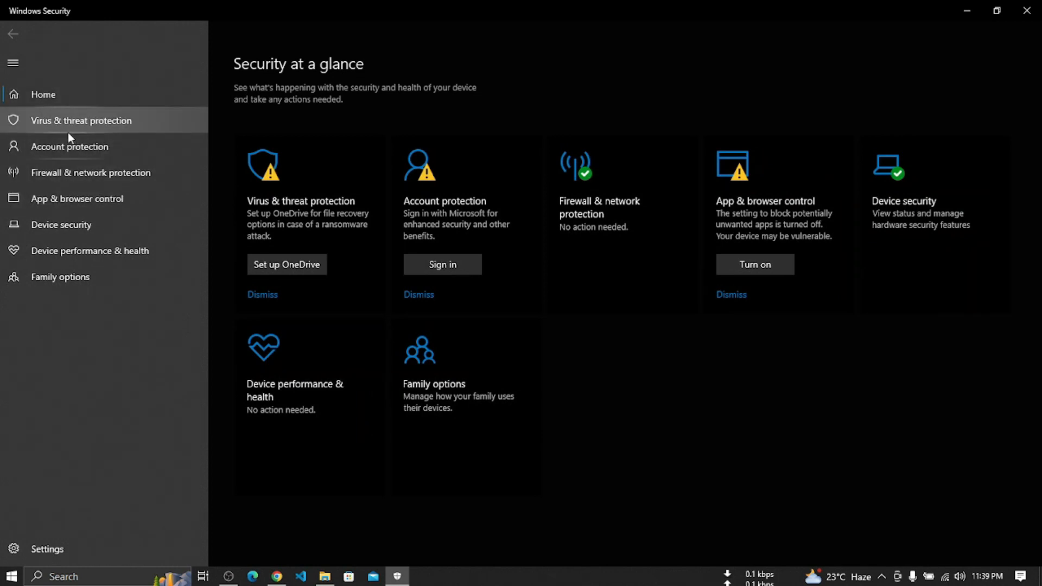
Turn off Tamper Protection in Windows Security's virus and threat protection settings.
{"action": "left_click", "coordinate": [81, 120]}
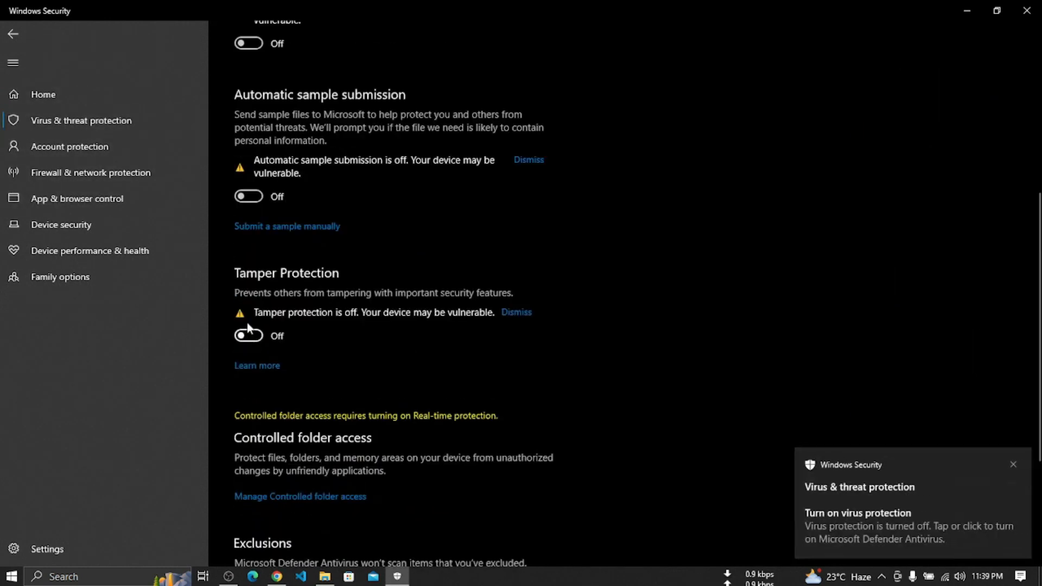
{"action": "left_click", "coordinate": [325, 576]}
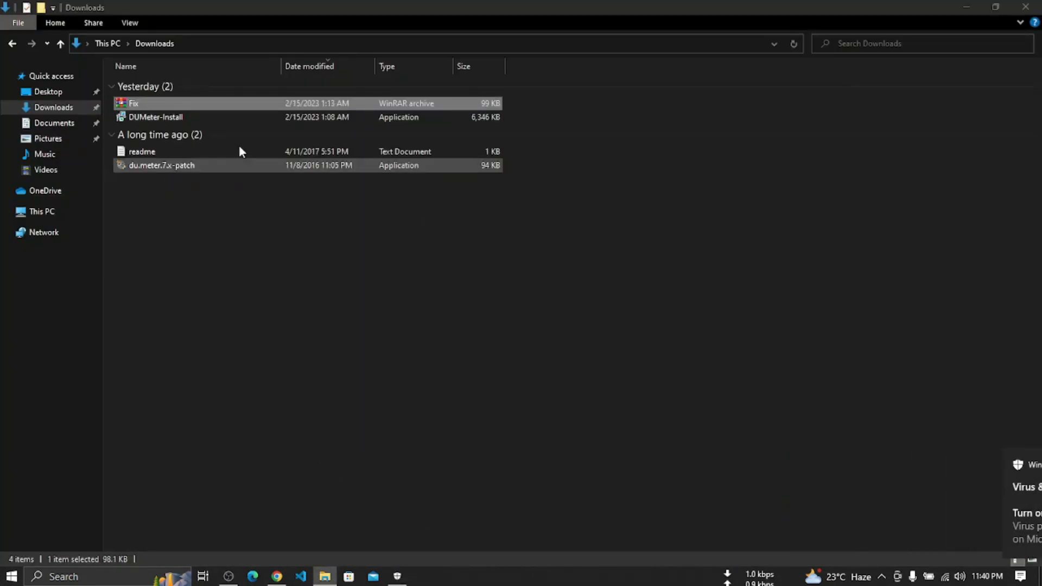
Launch du.meter.7.x-patch from Downloads, targeting DUMeter.exe with backup enabled.
{"action": "left_click", "coordinate": [162, 165]}
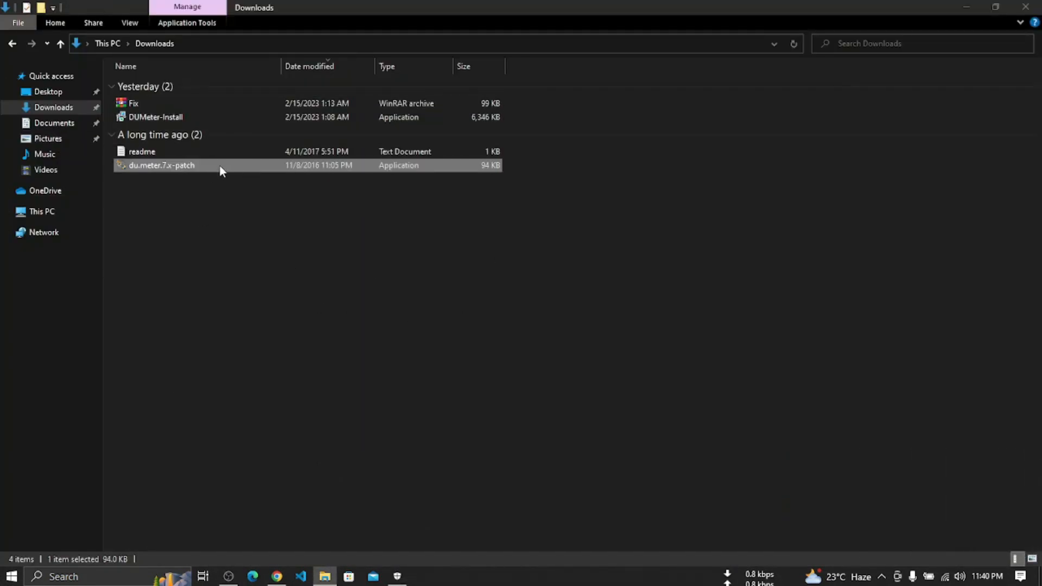
{"action": "double_click", "coordinate": [161, 165]}
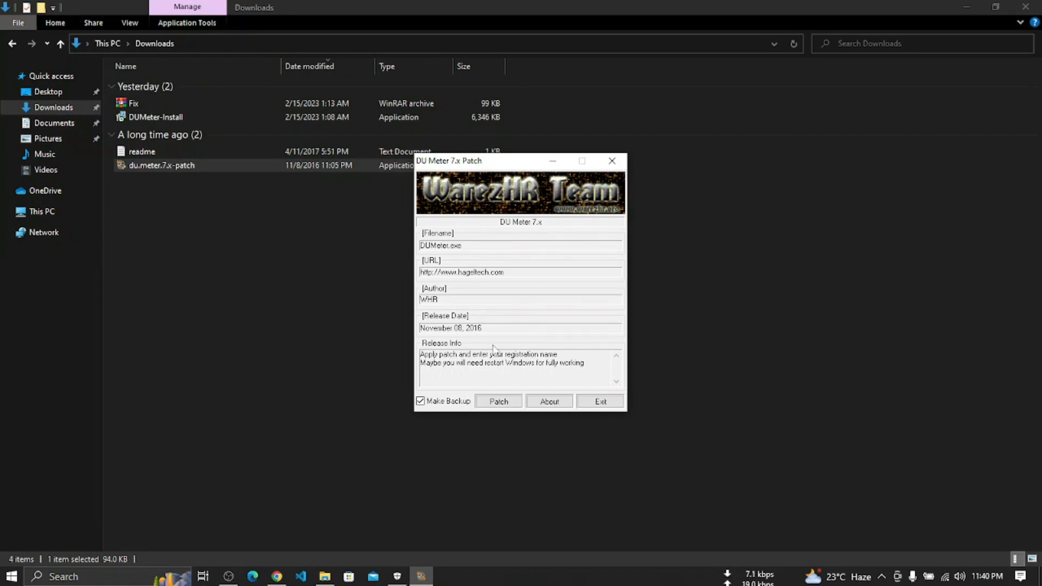
{"action": "mouse_move", "coordinate": [492, 426]}
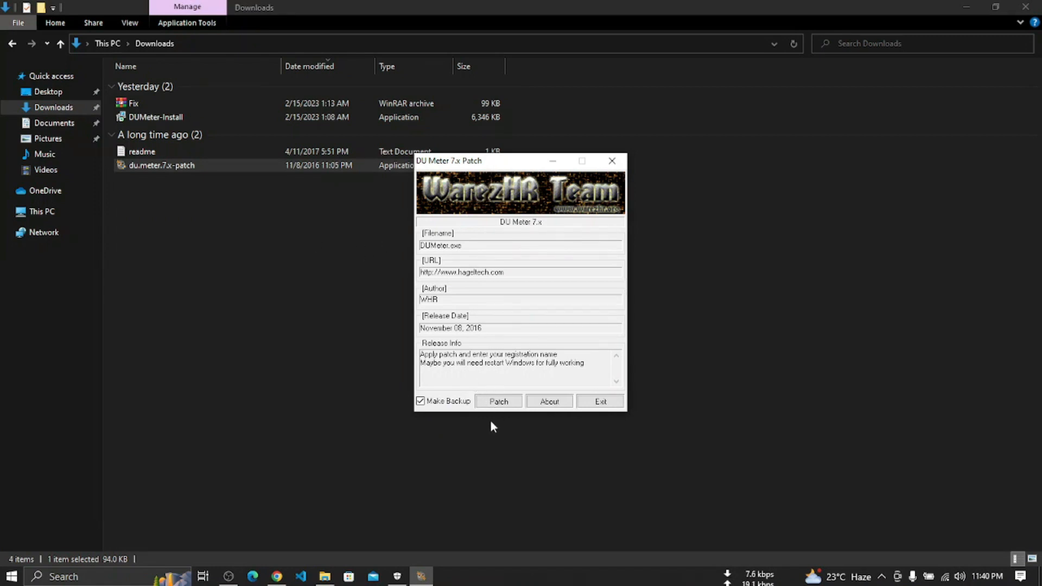